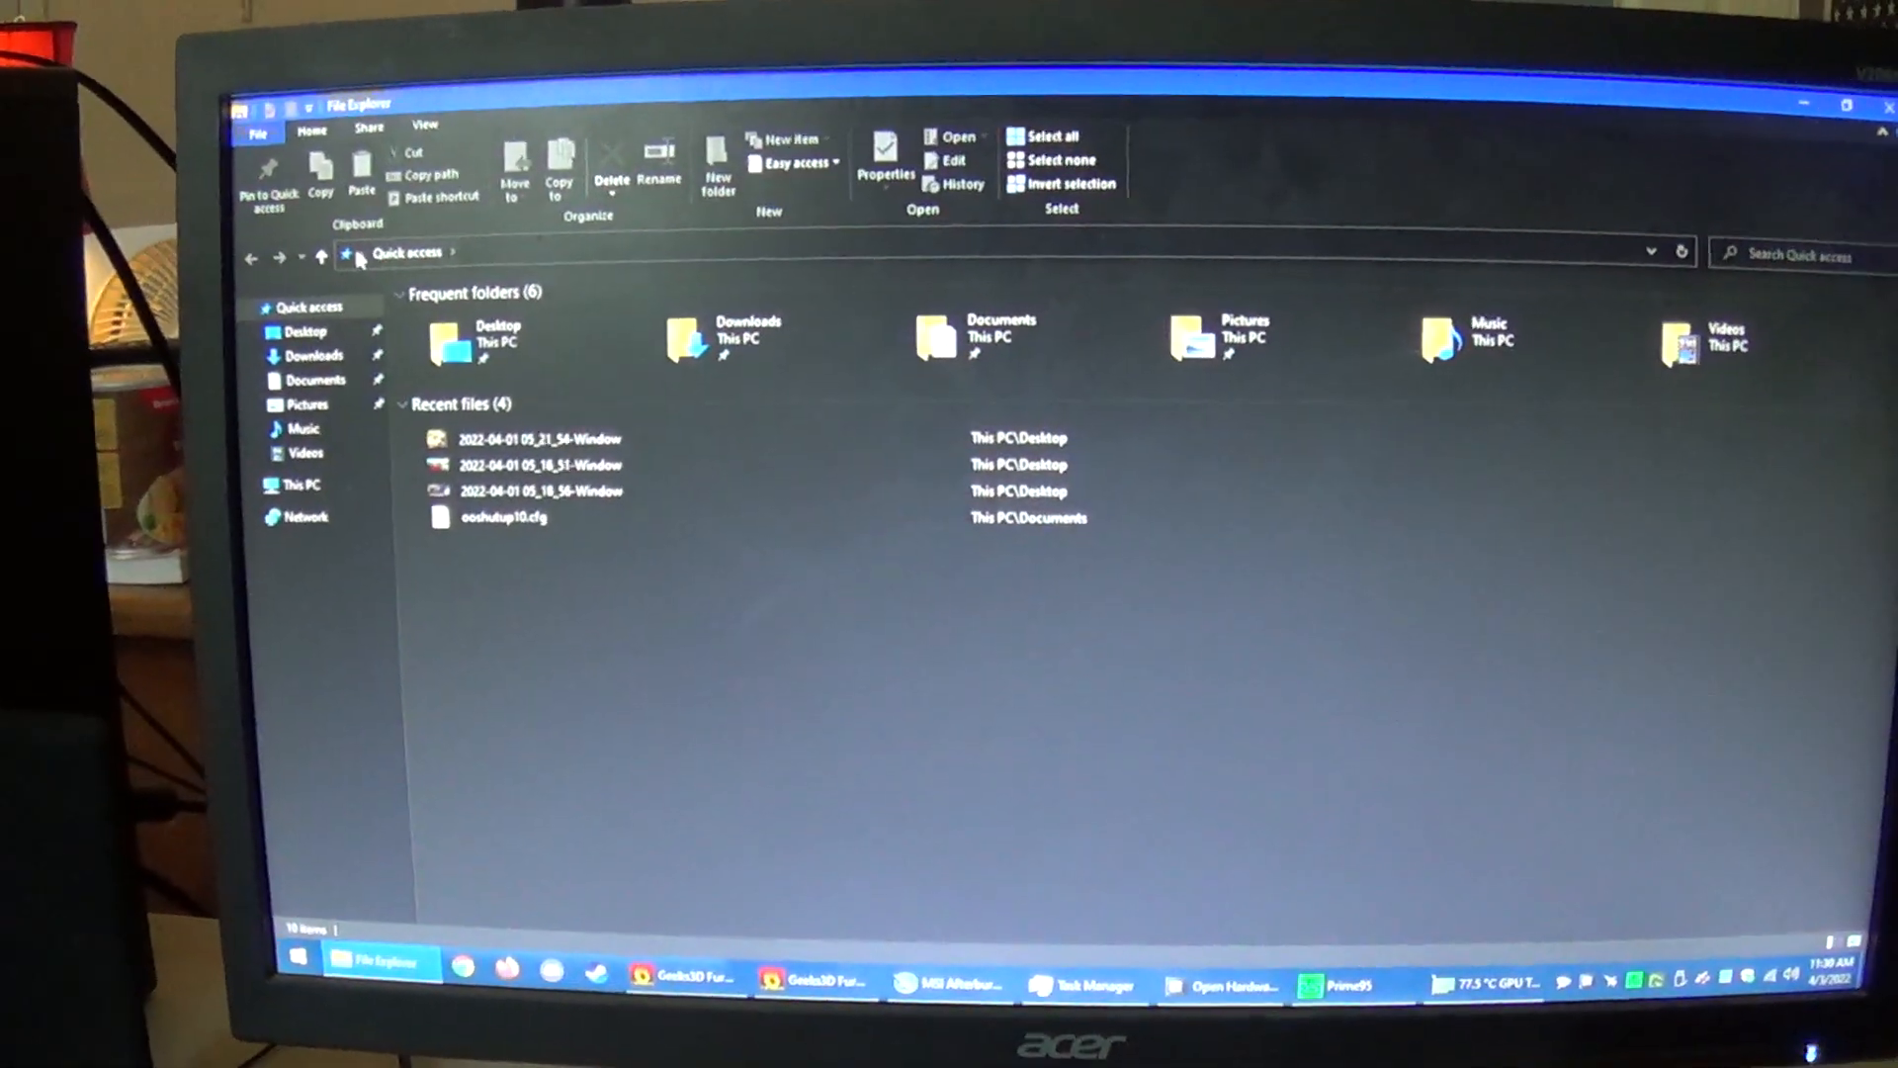
Bring up the context menu in Quick access on the way to Control Panel.
right_click(307, 459)
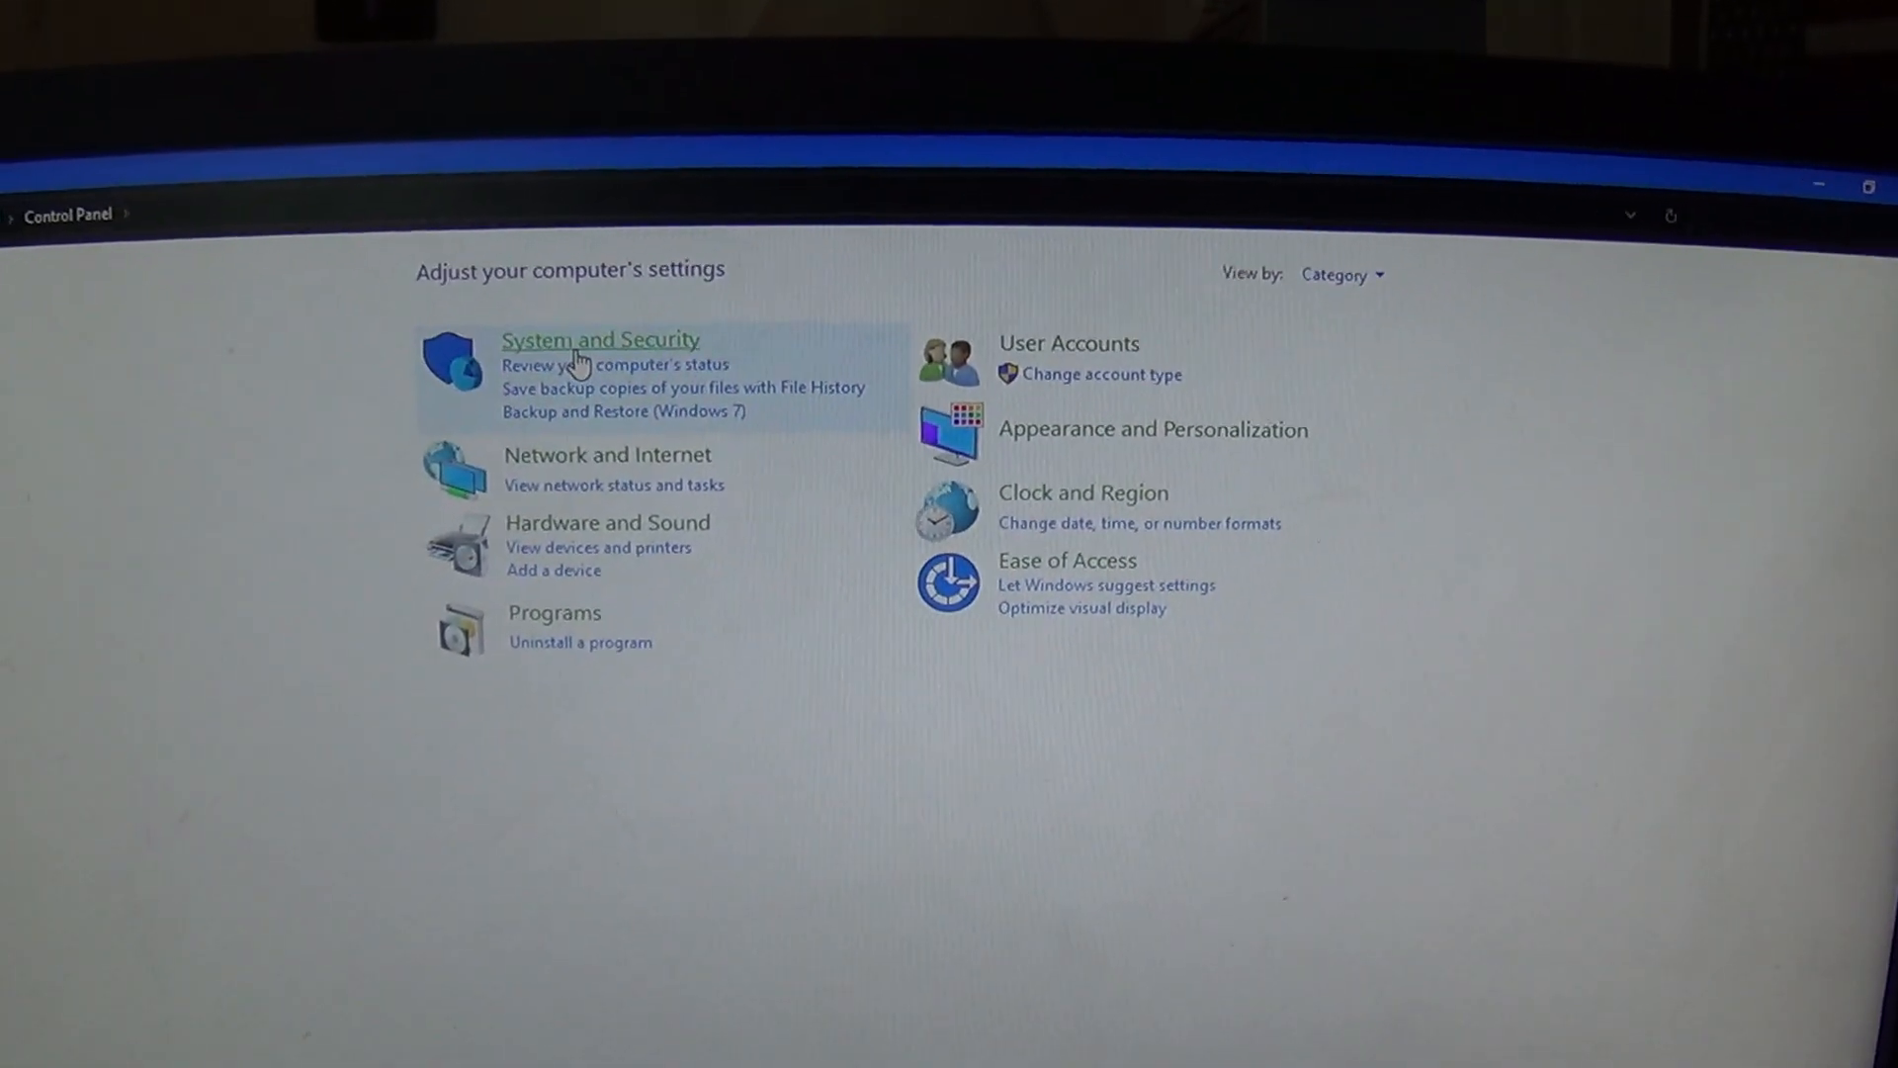
Reach Disk Management via System and Security to view Disk 0's EFI and 930.90 GB C: partitions.
left_click(599, 340)
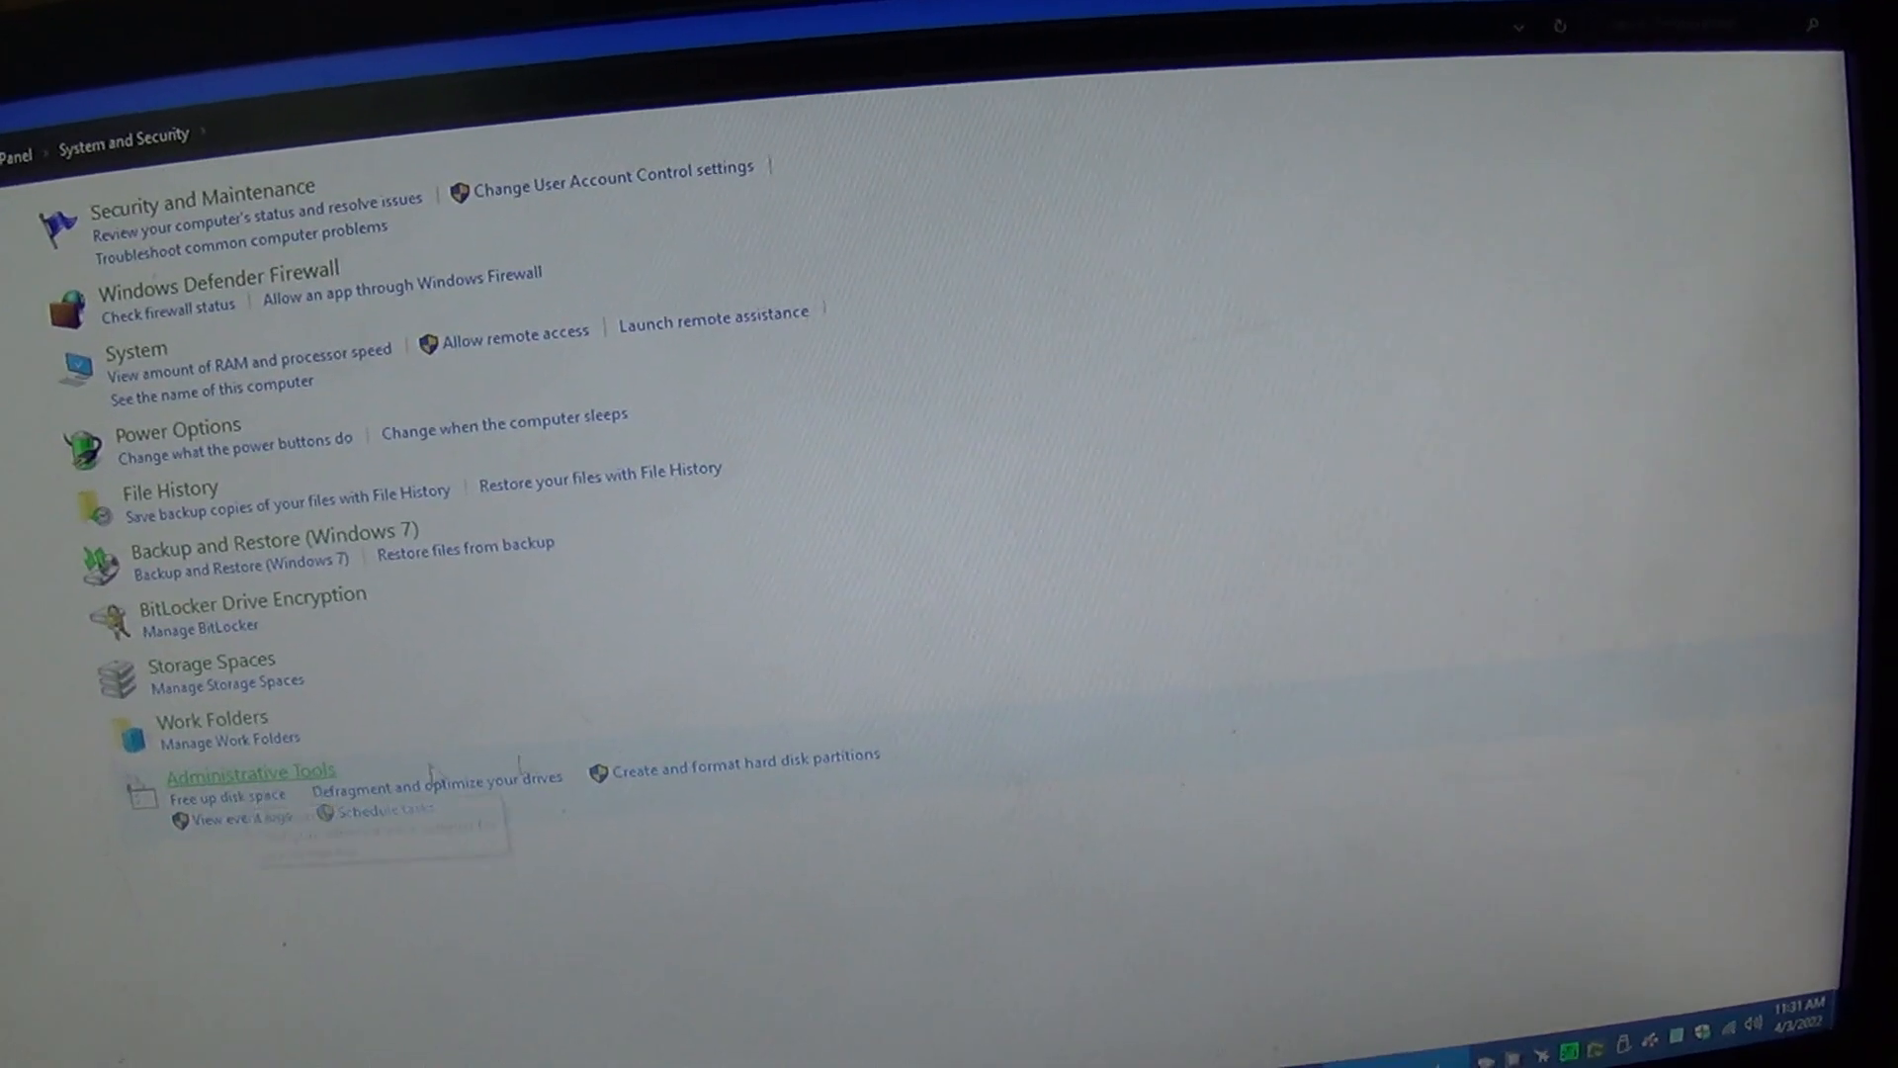
left_click(748, 761)
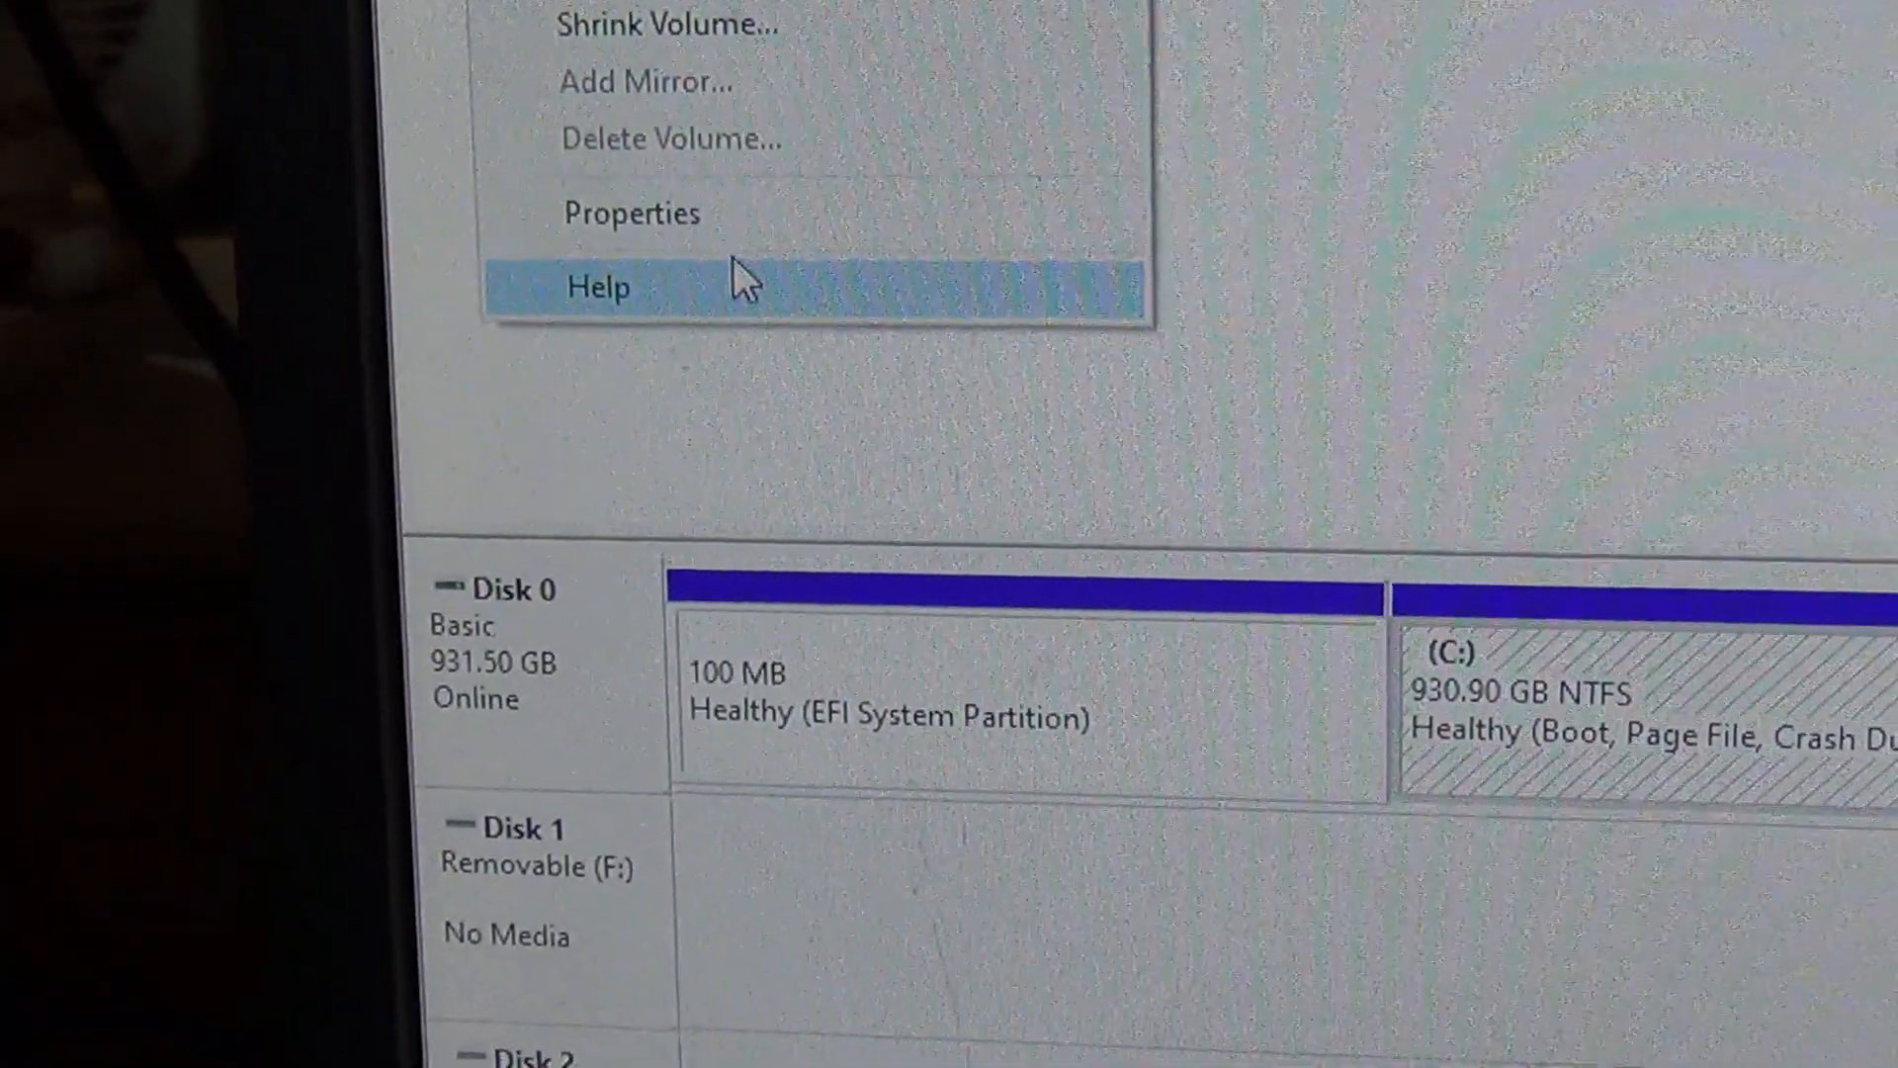
left_click(629, 214)
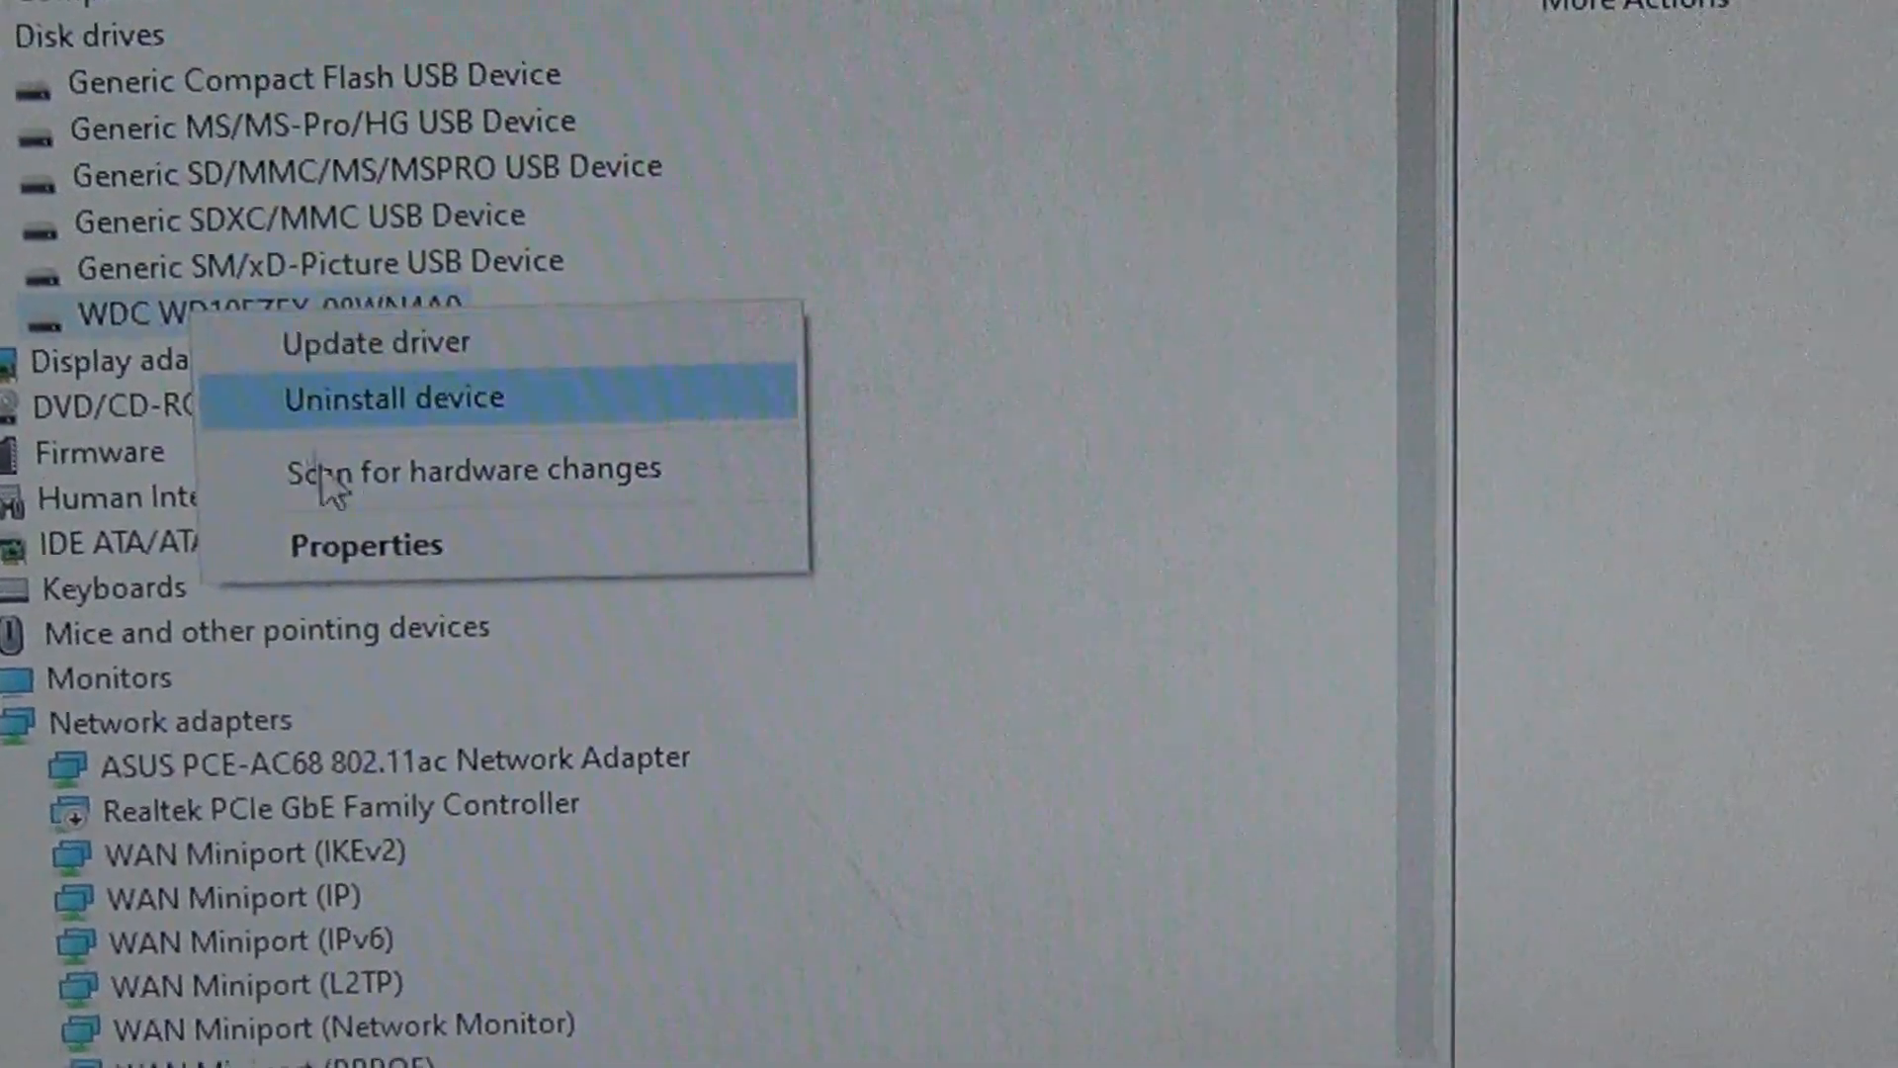
Check the WDC WD10EZEX-08WN4A0 drive's Properties status and close the dialog.
left_click(367, 546)
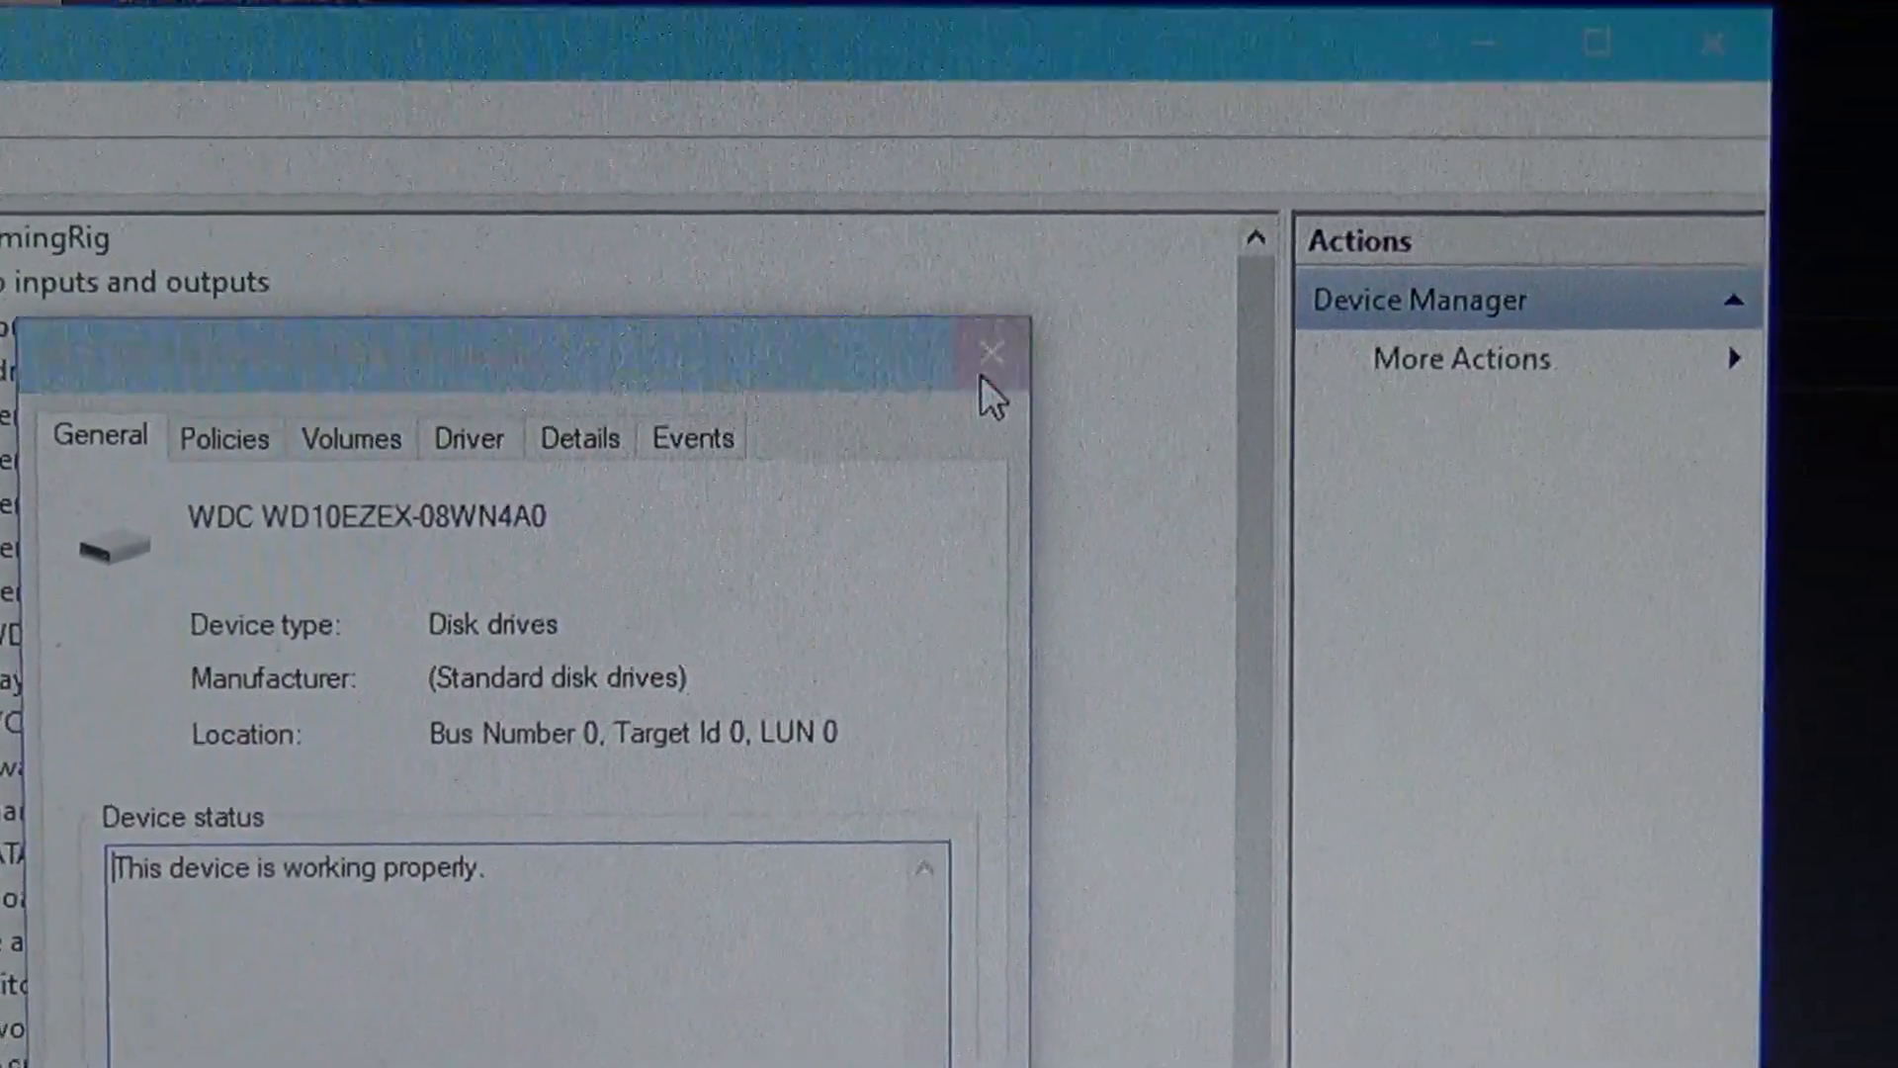
left_click(993, 352)
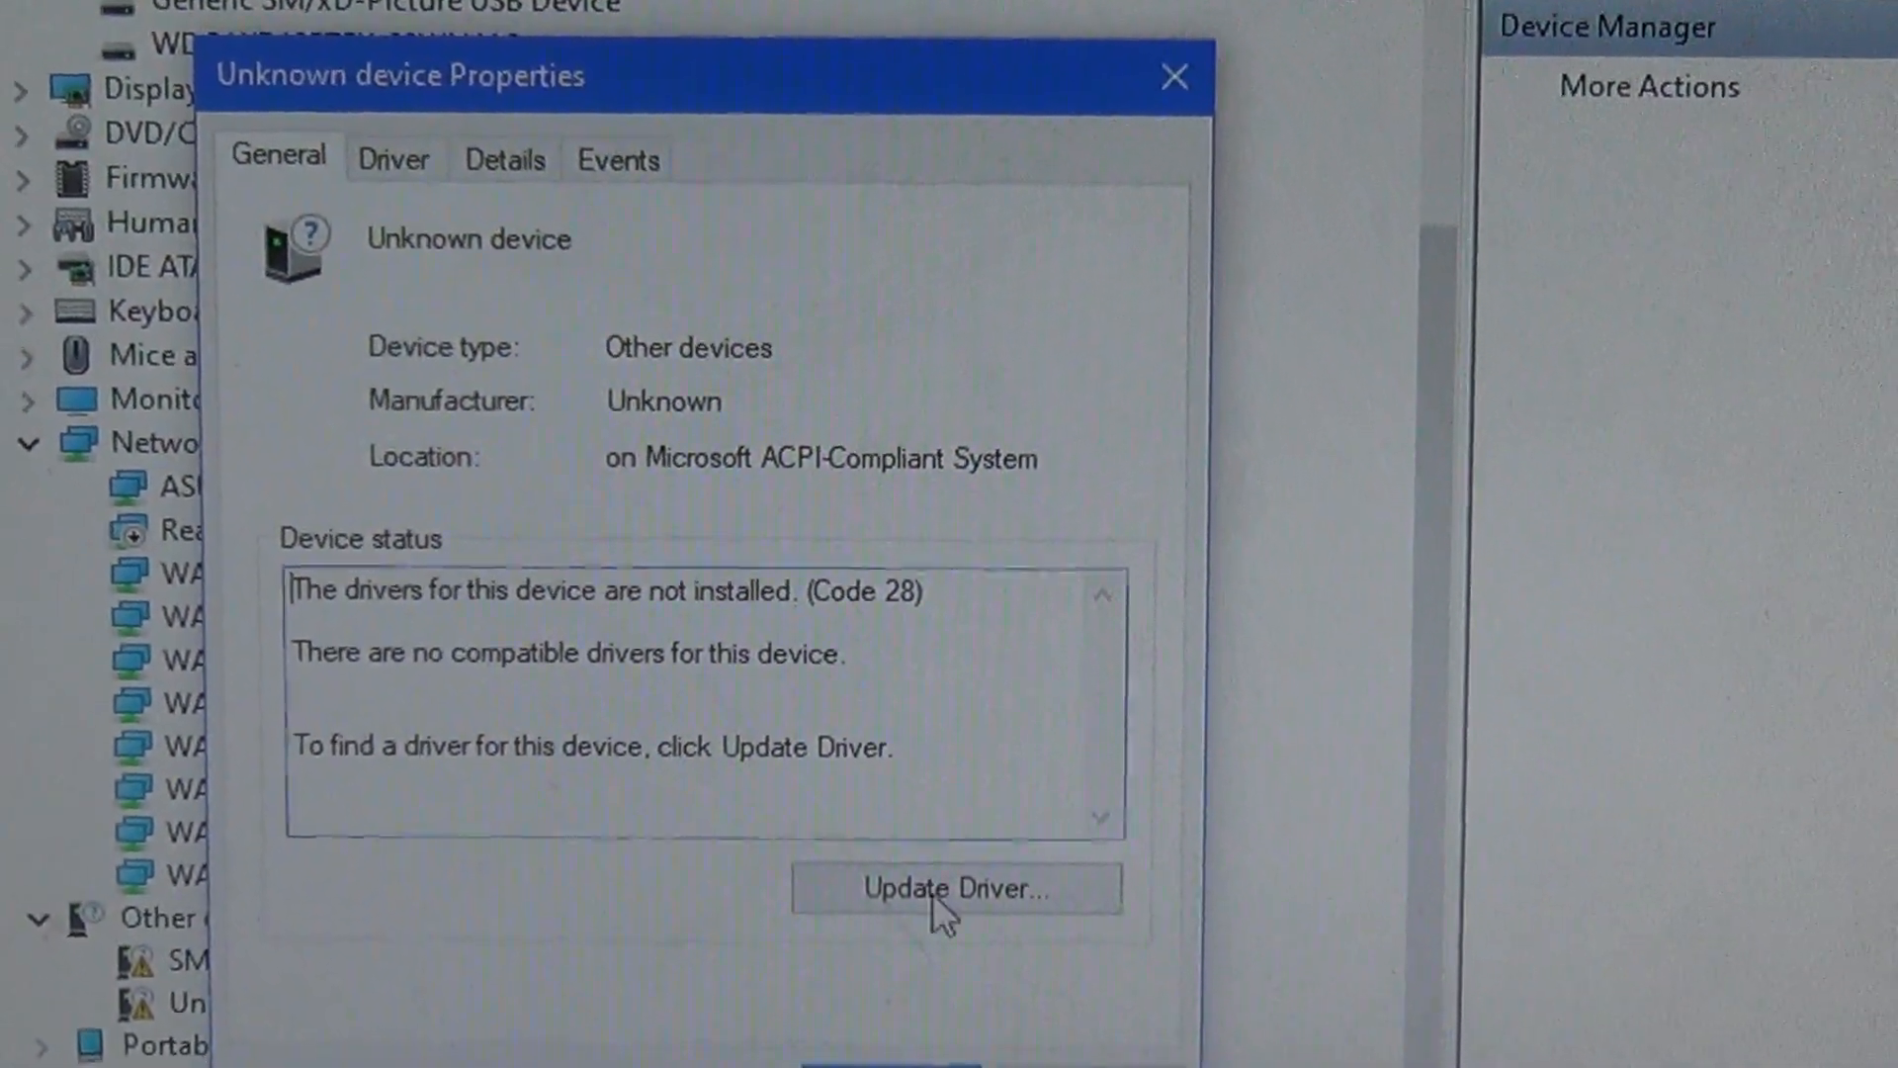
Start Update Driver for the unknown device (Code 28), cancel the wizard and close its Properties.
left_click(955, 890)
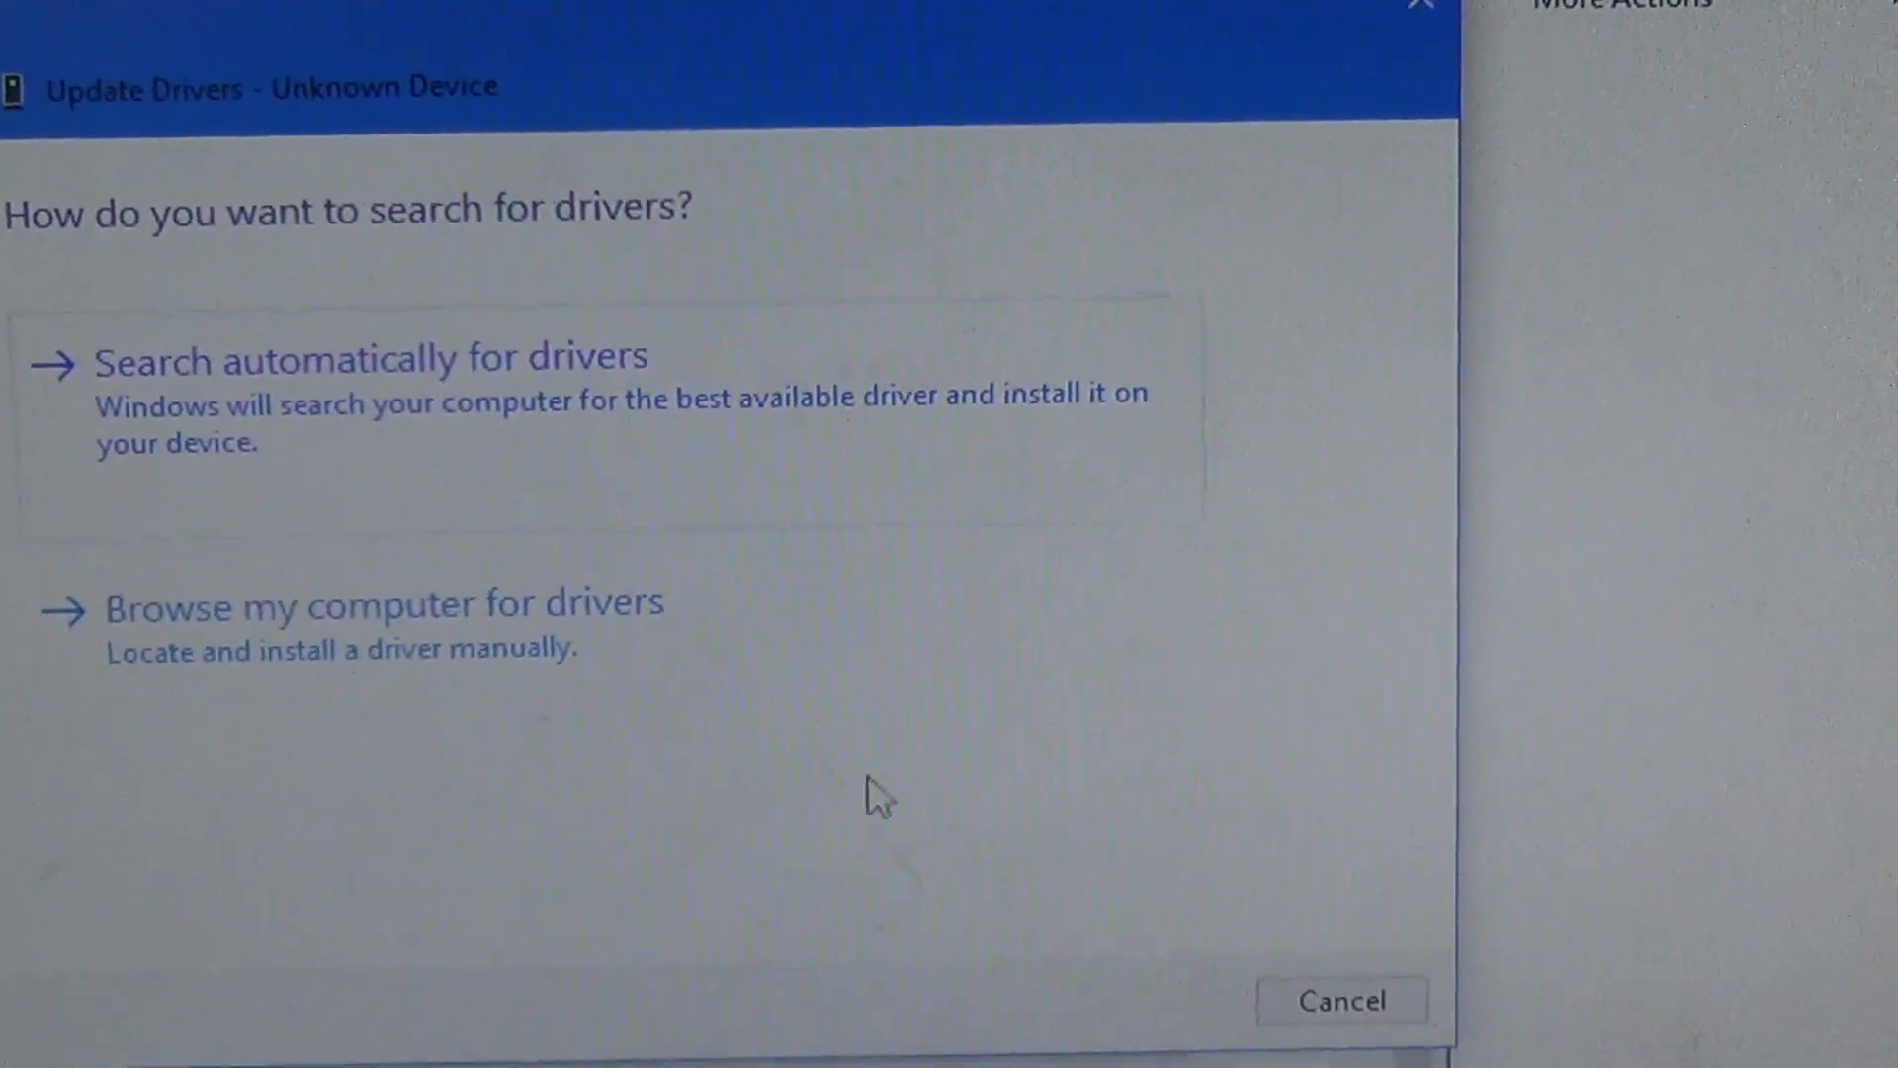
left_click(370, 358)
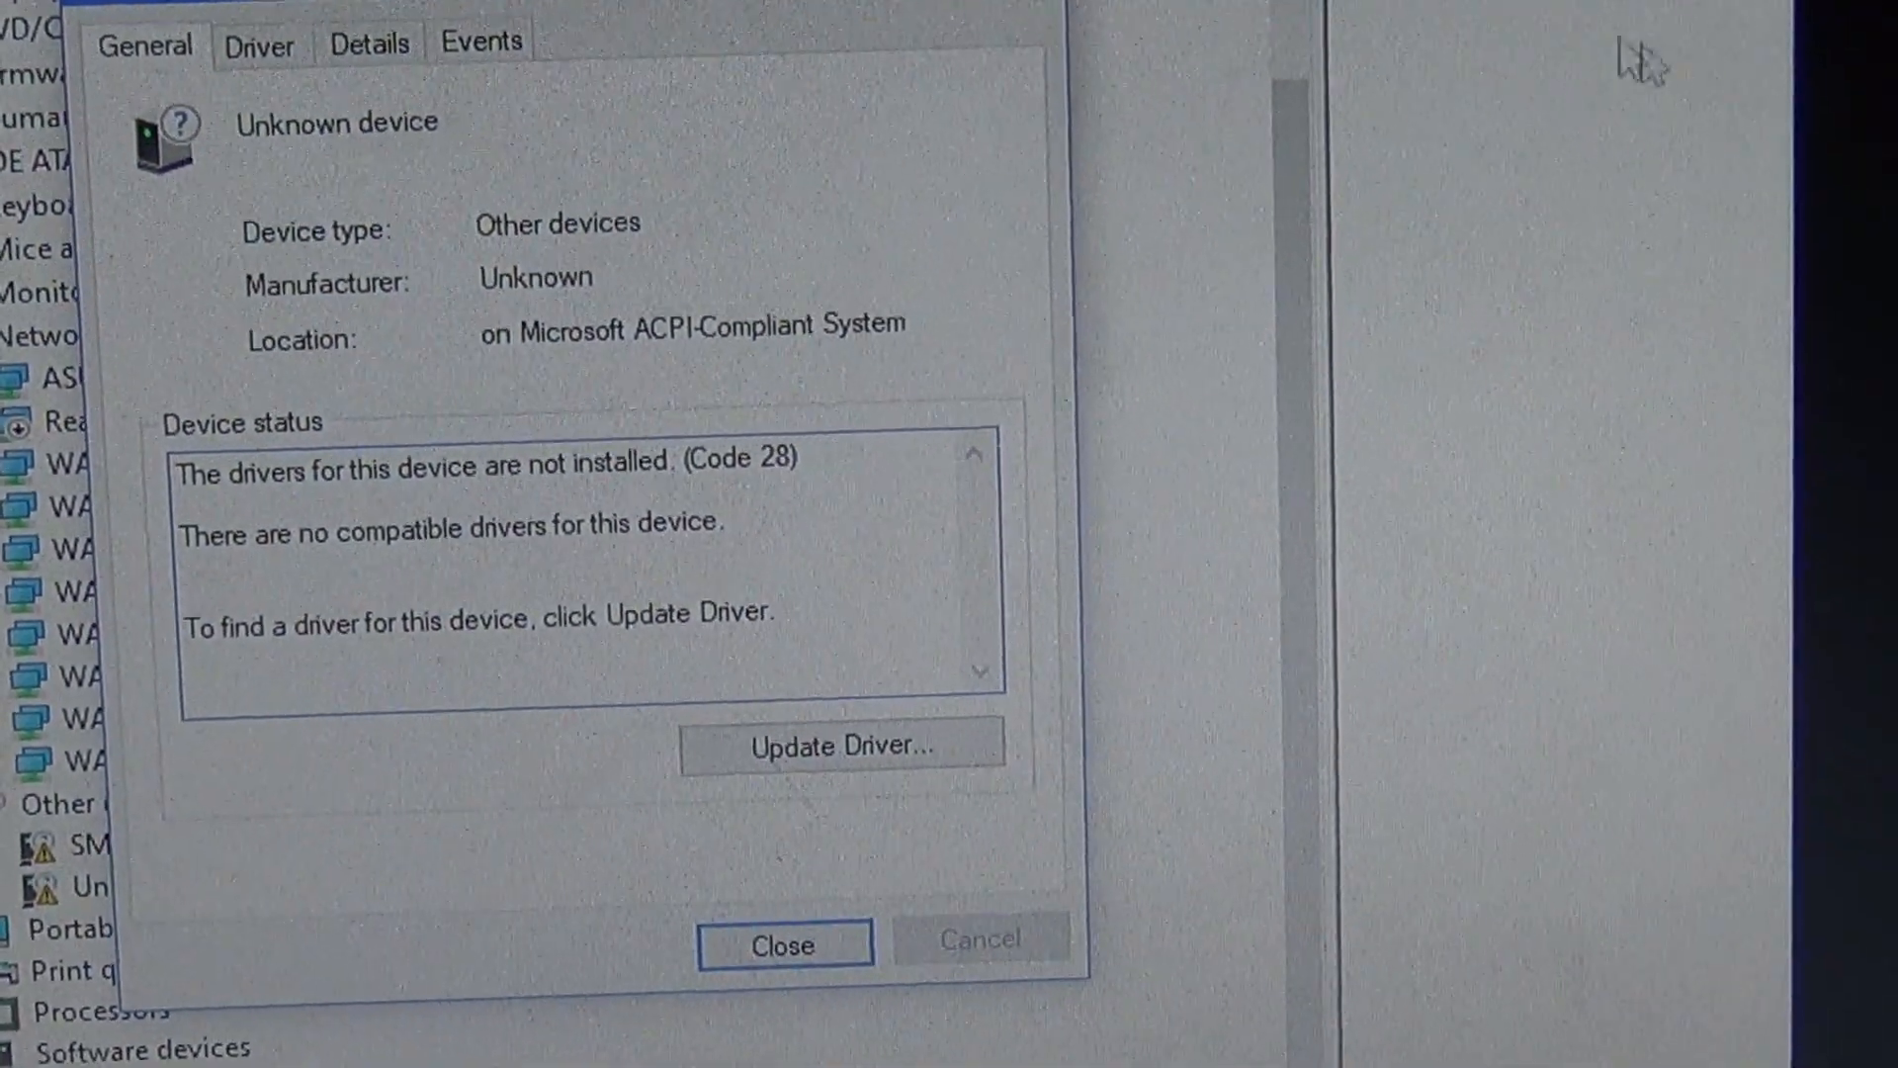
left_click(785, 941)
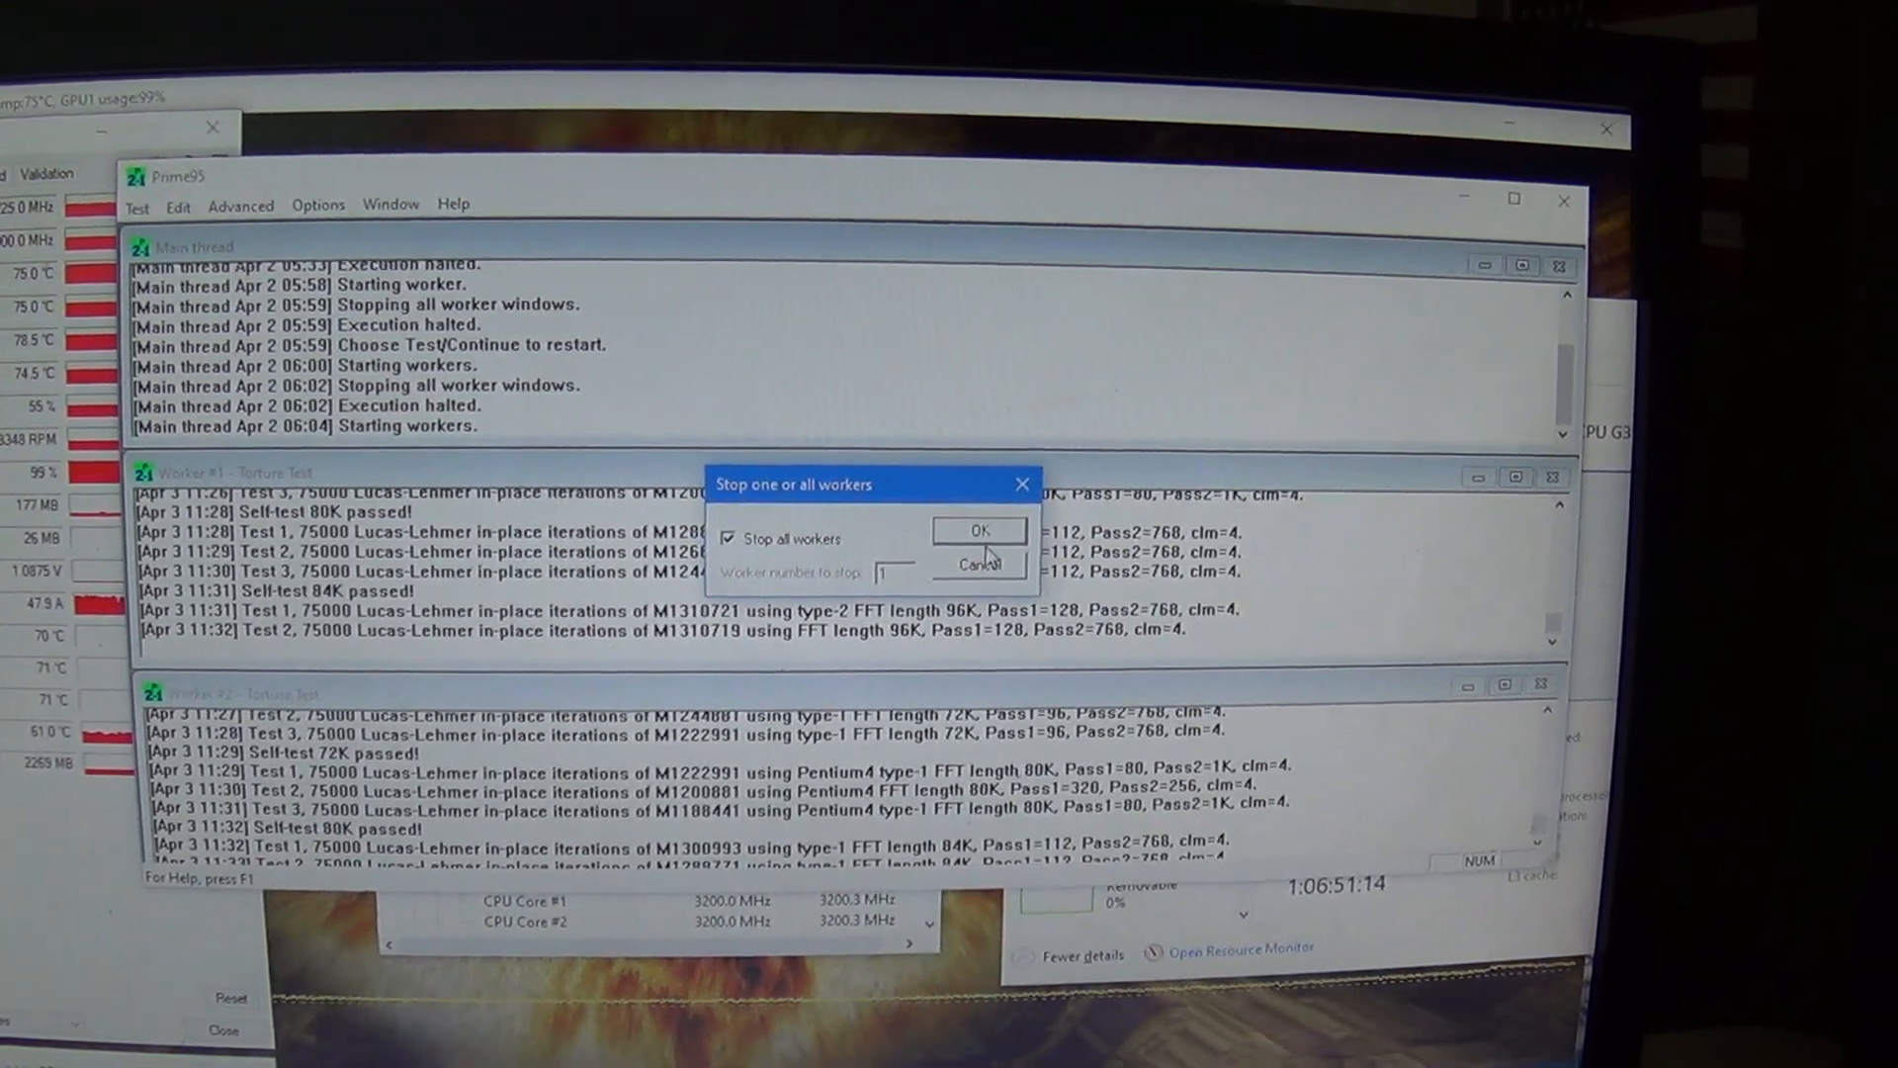
Confirm stopping all Prime95 torture-test workers.
left_click(980, 530)
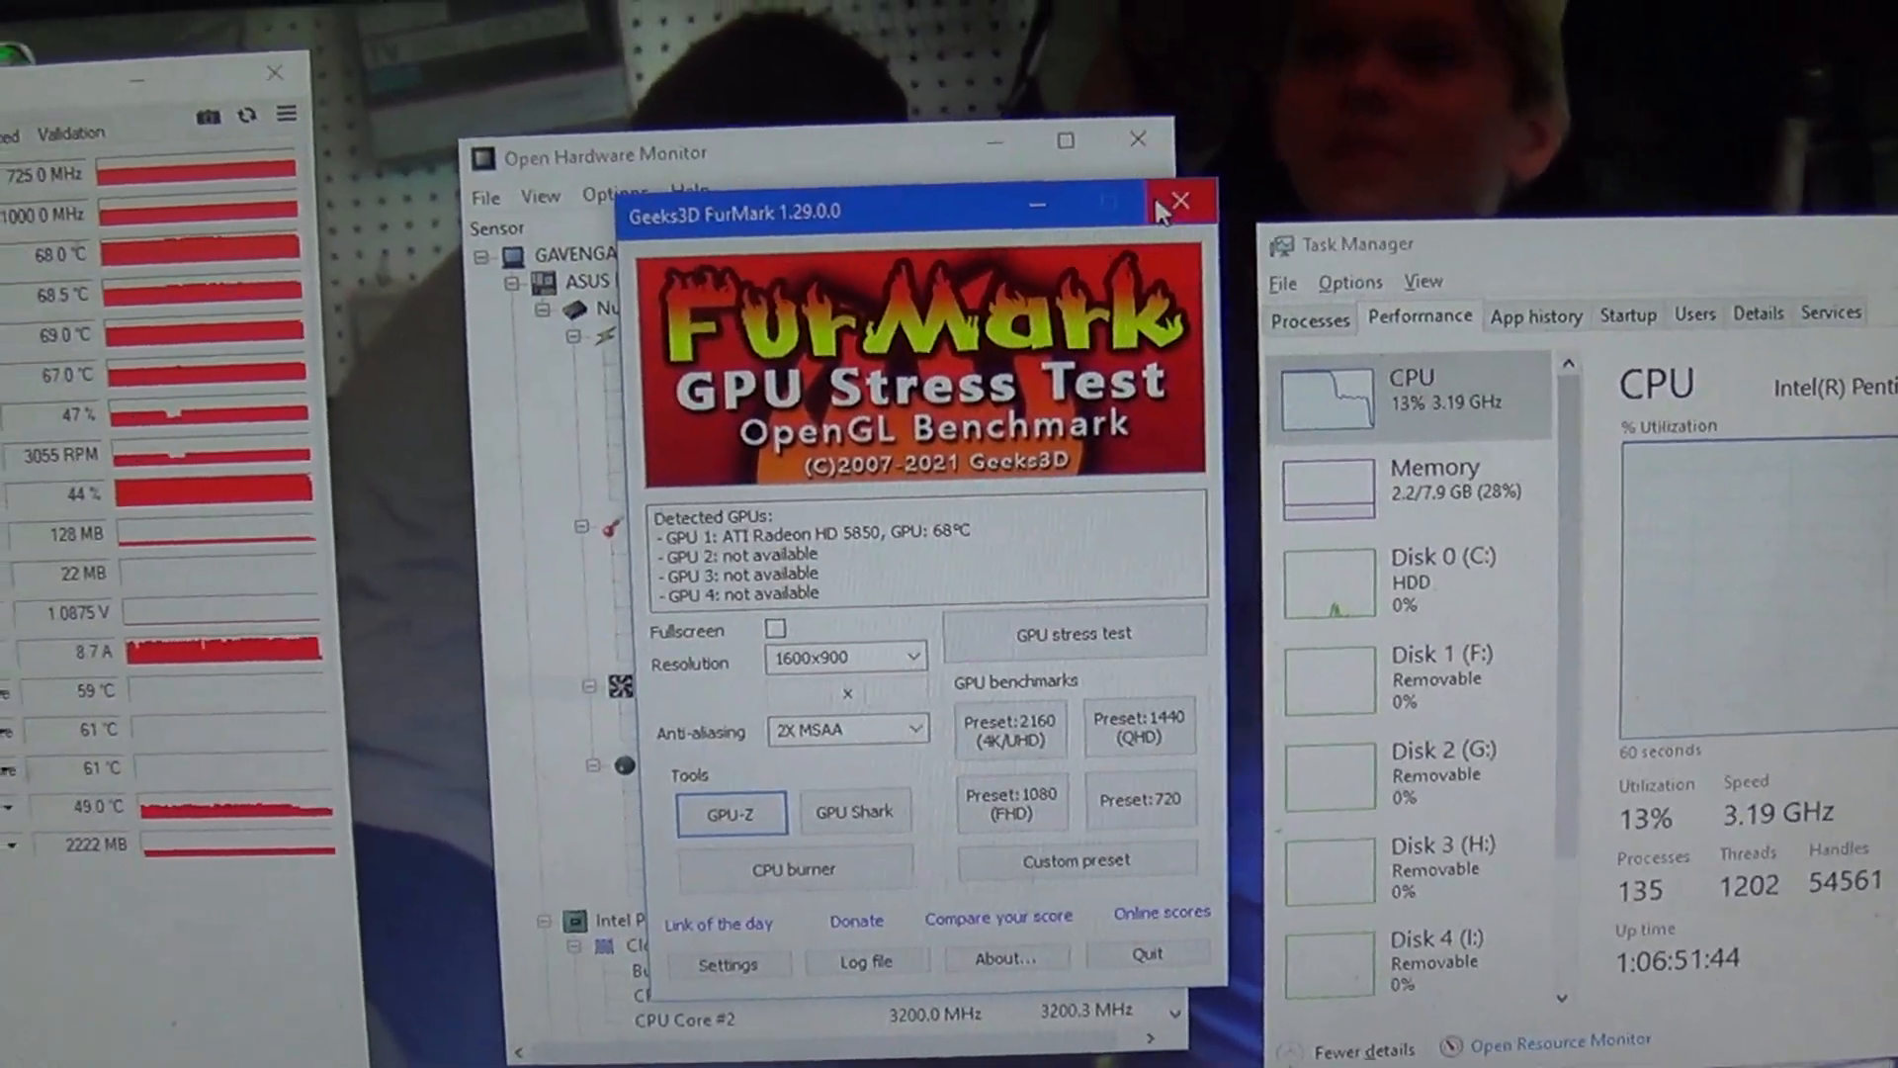
Close the FurMark GPU stress test window.
left_click(1180, 199)
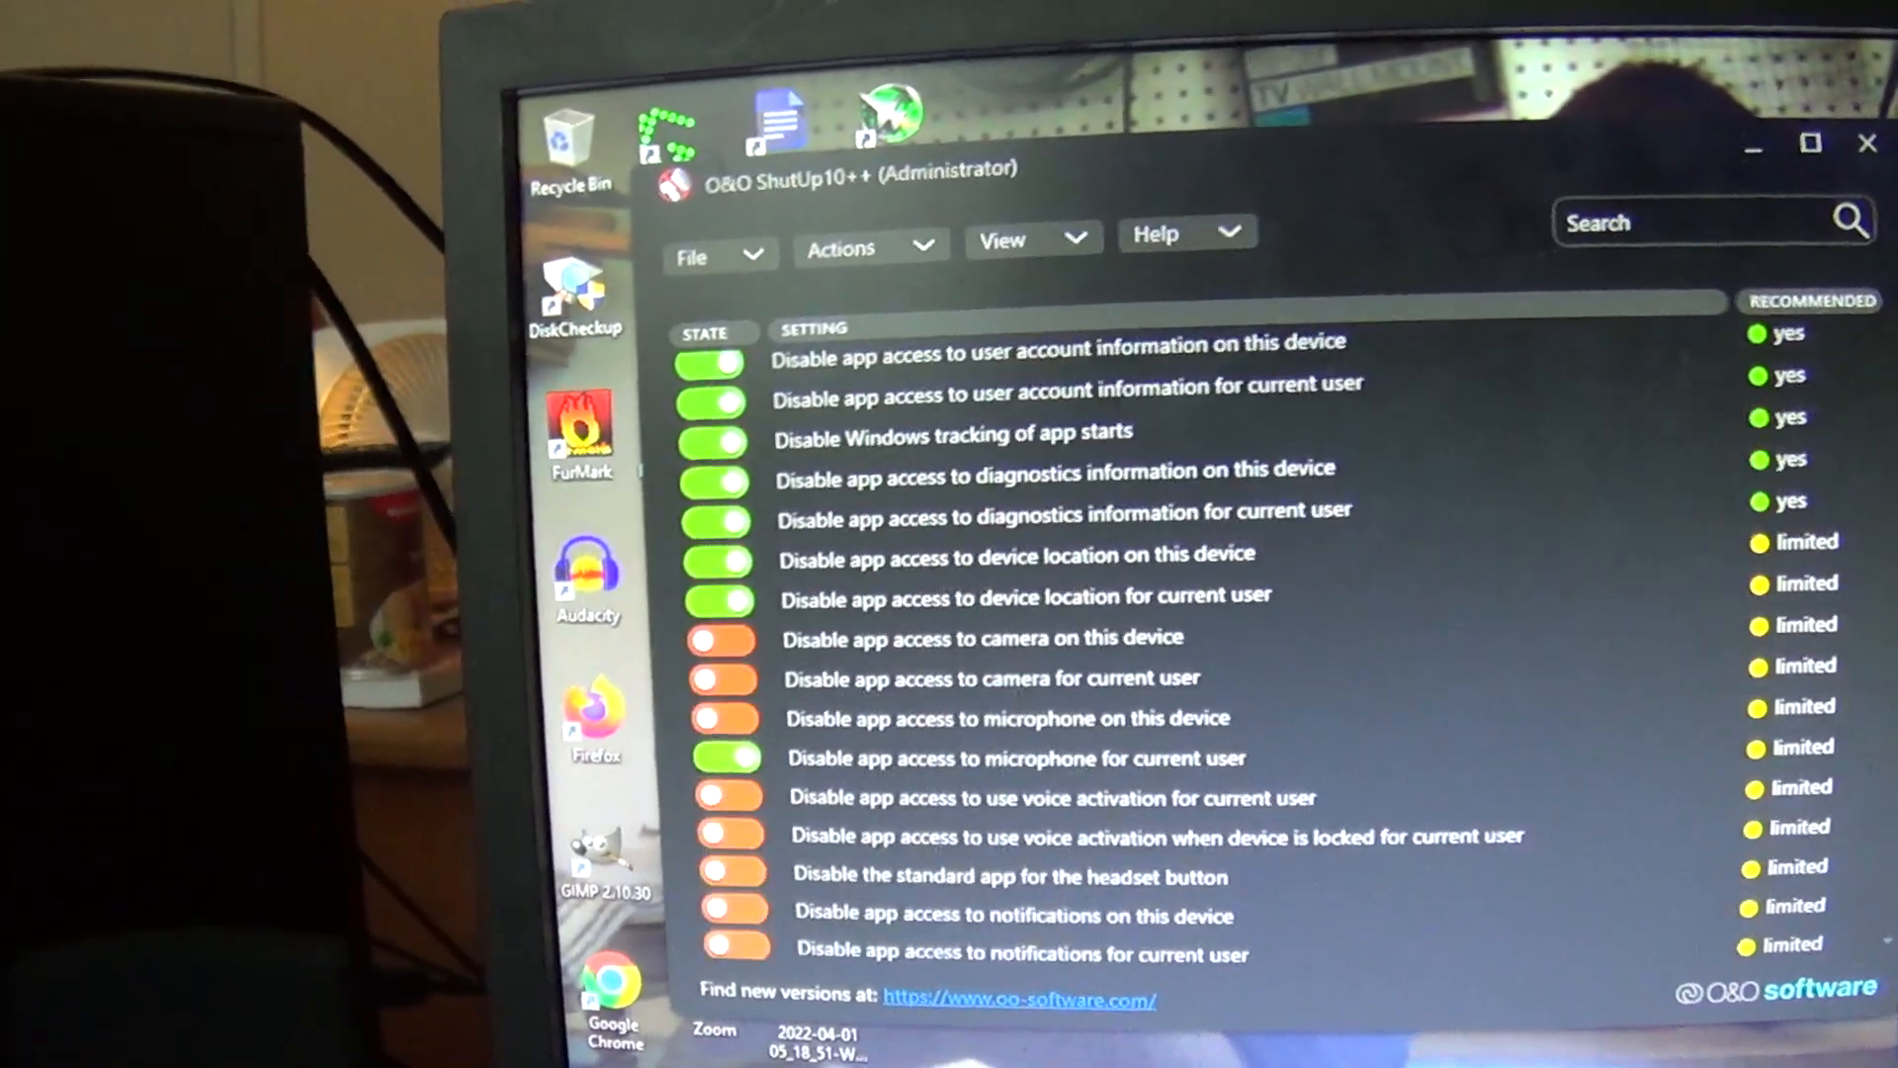
Scroll the O&O ShutUp10++ privacy list down to the Edge, Lock Screen and Miscellaneous groups.
scroll("down", 3)
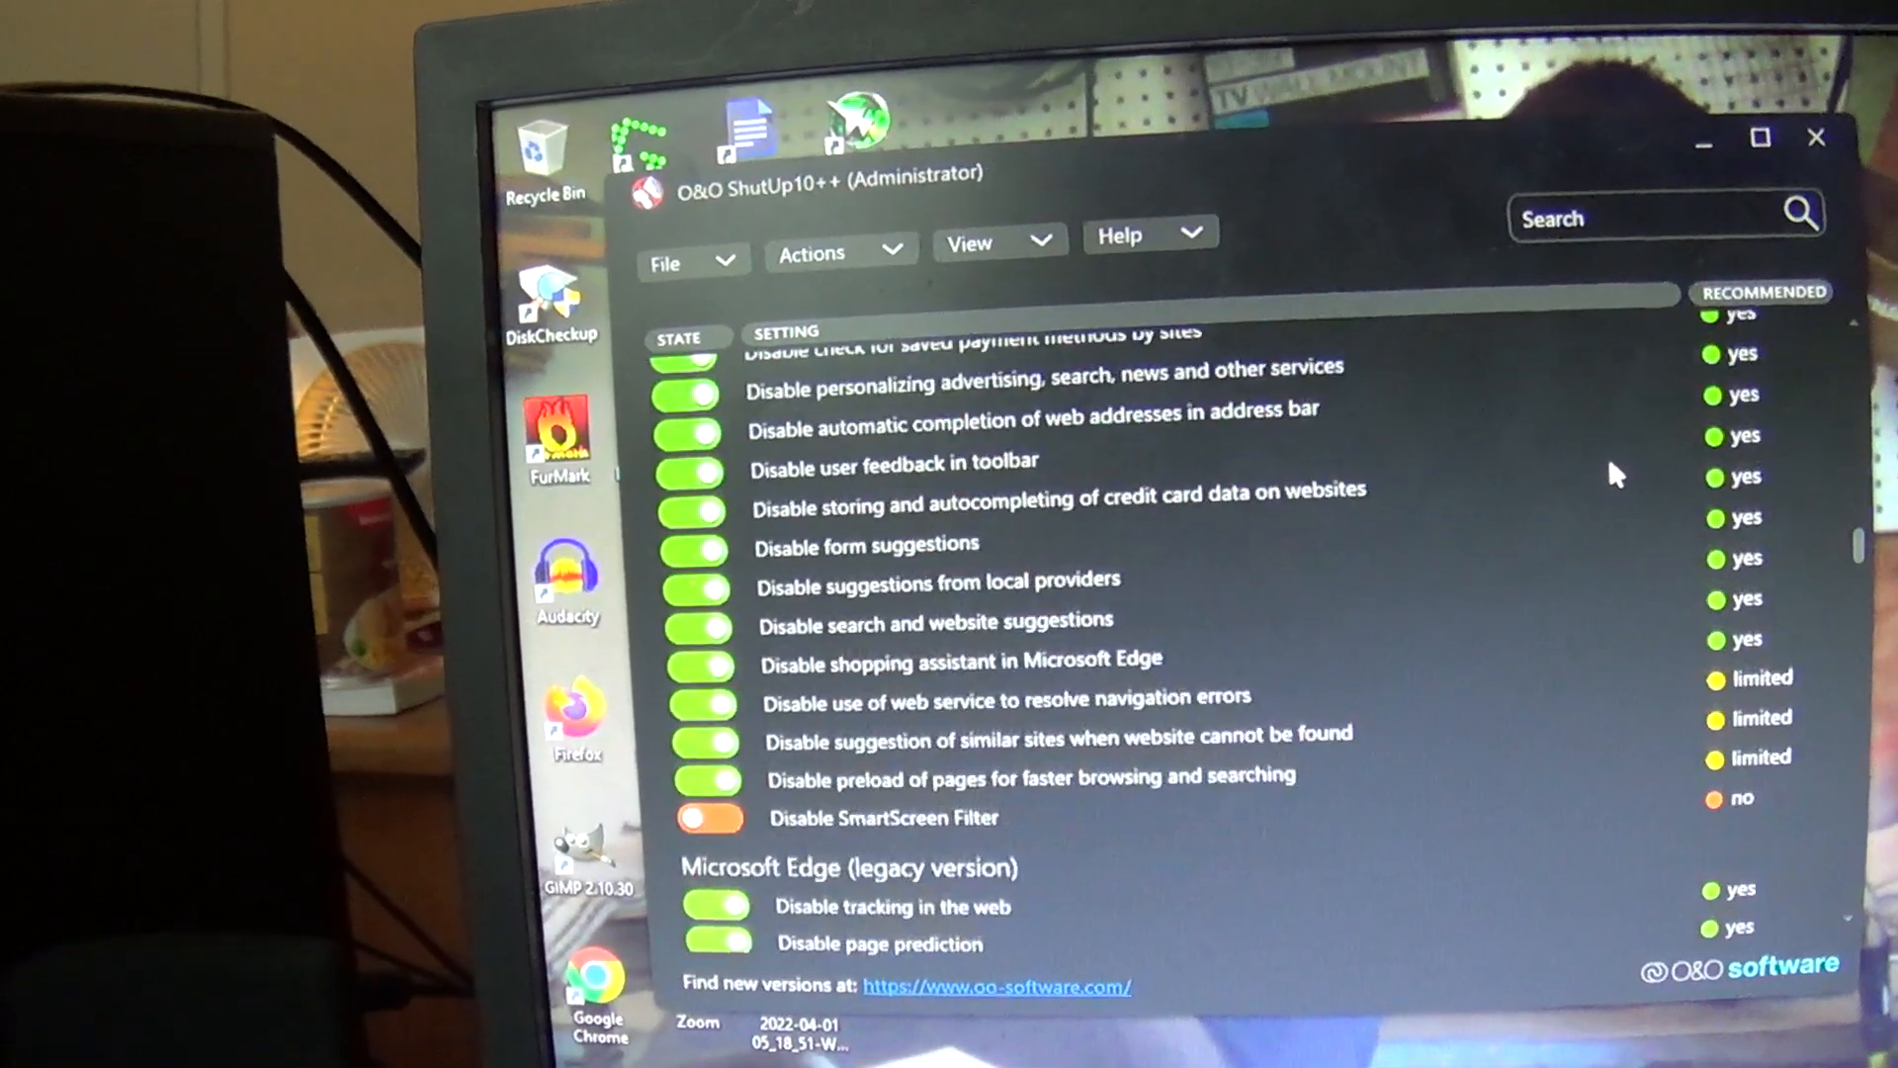
scroll("down", 3)
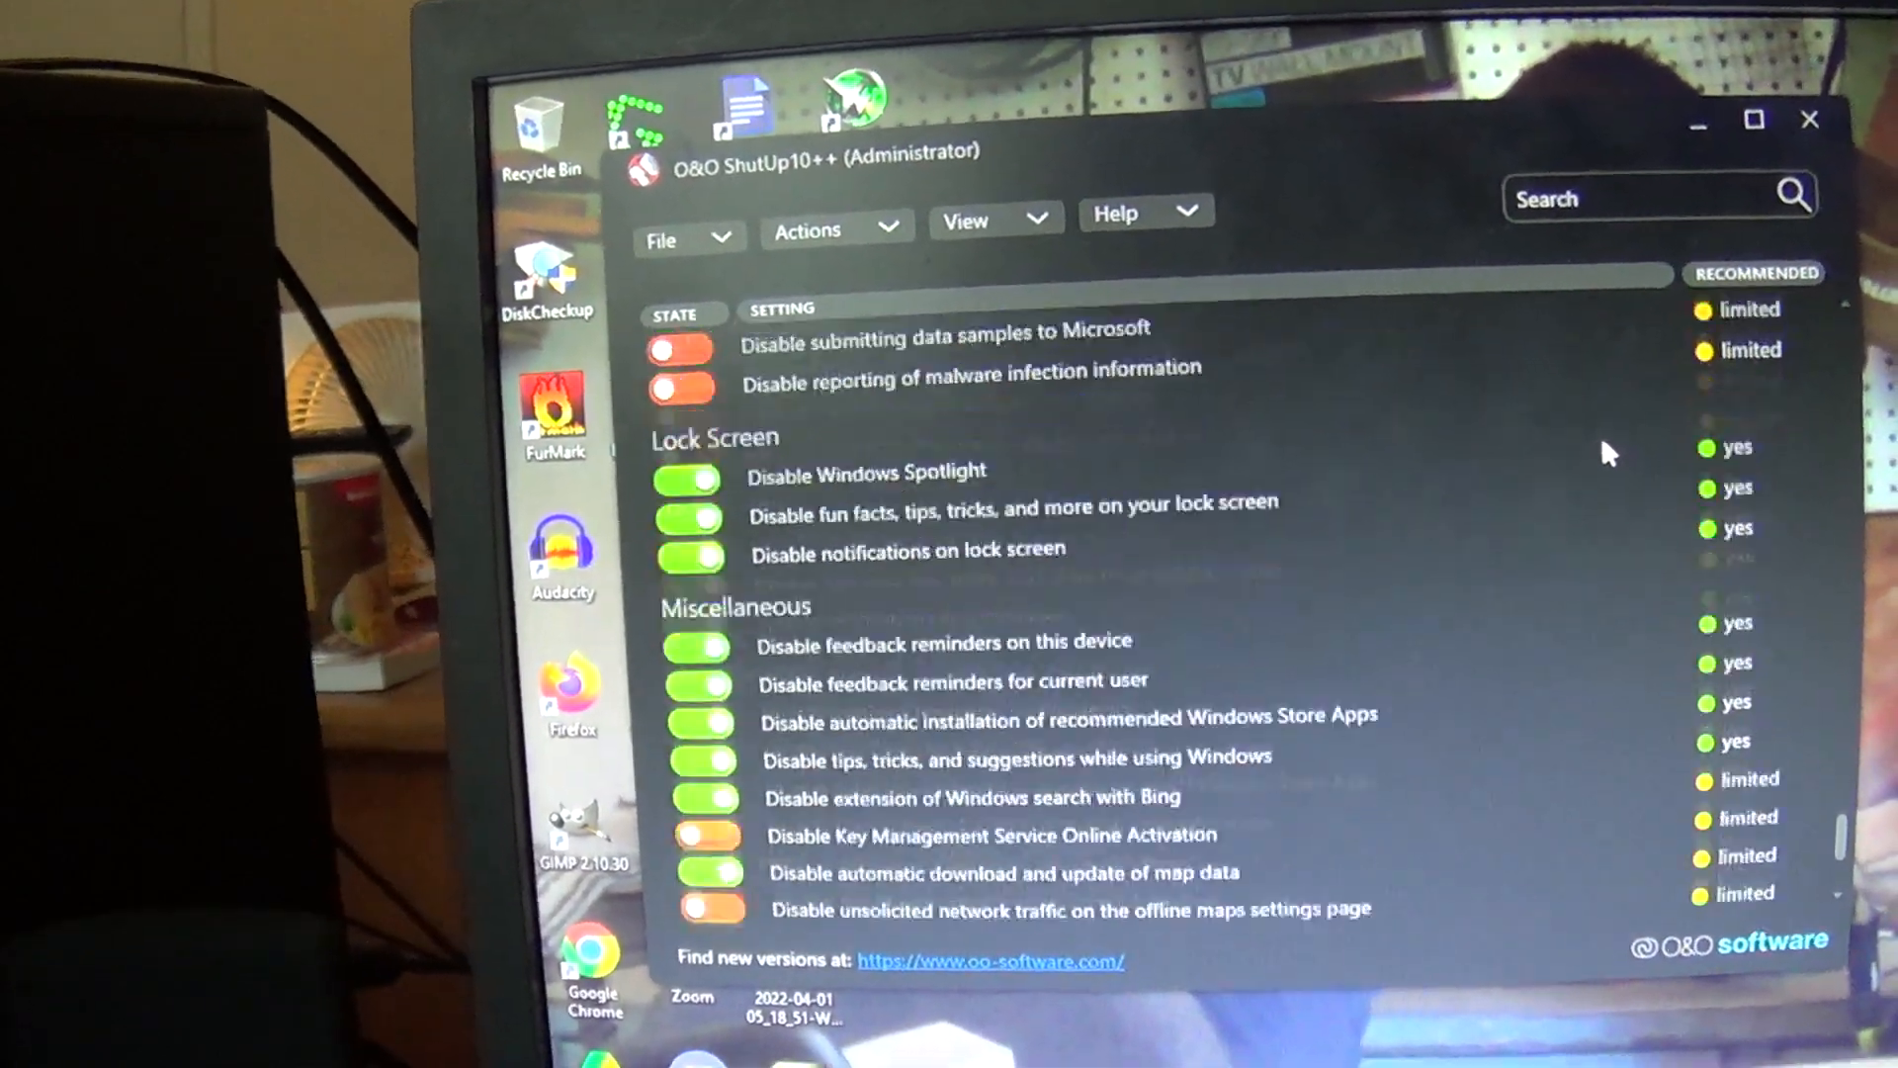